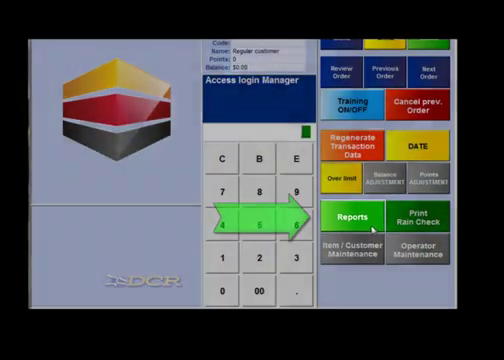
Select the store report from Reports to reach the Select destination choice.
click(352, 216)
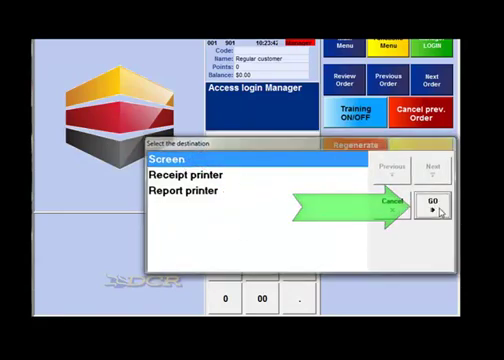
Send the store report to Screen and review it before returning to the register.
click(432, 206)
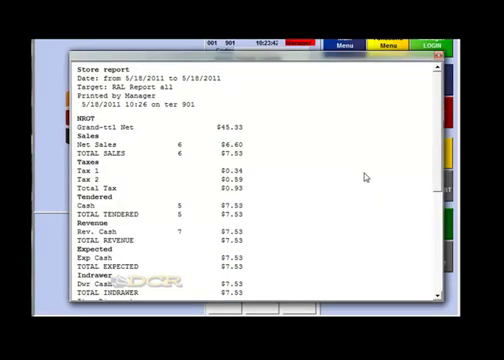
scroll(down, 3)
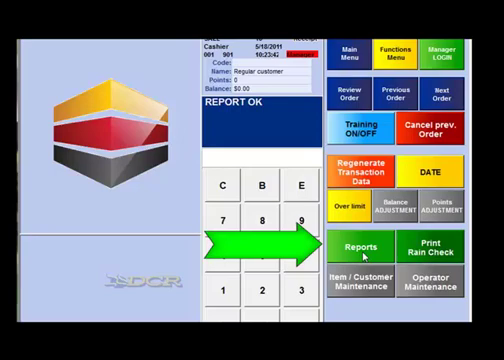
Start a second store report with the Week period type.
click(358, 248)
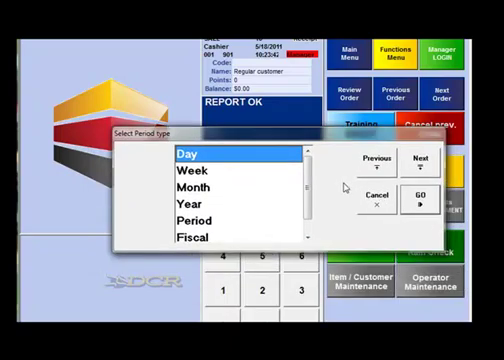
mouse_move(340, 188)
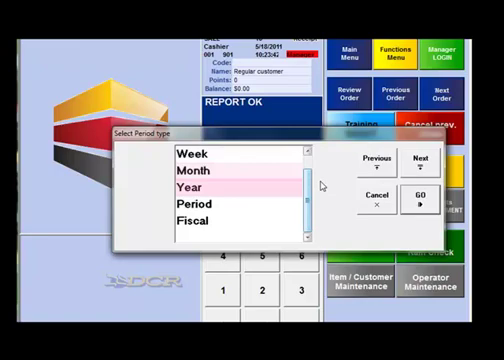
click(210, 206)
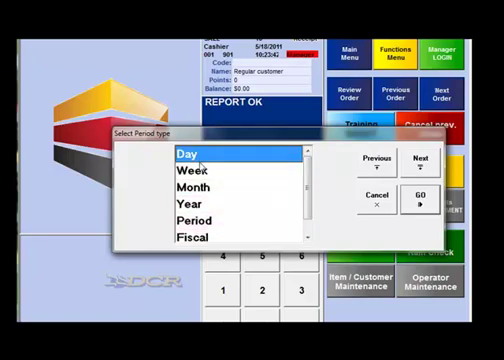
click(200, 172)
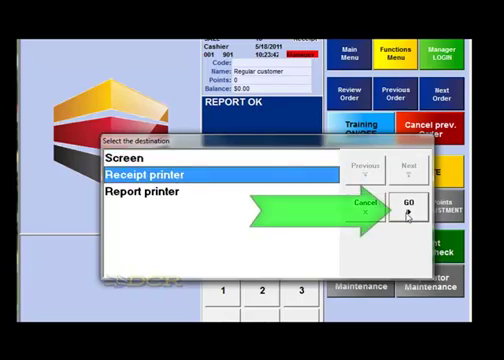
Send the weekly store report to the Receipt printer.
click(404, 204)
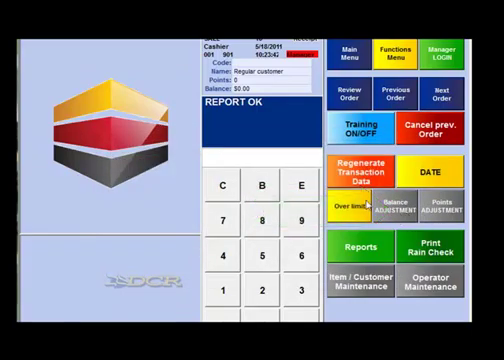